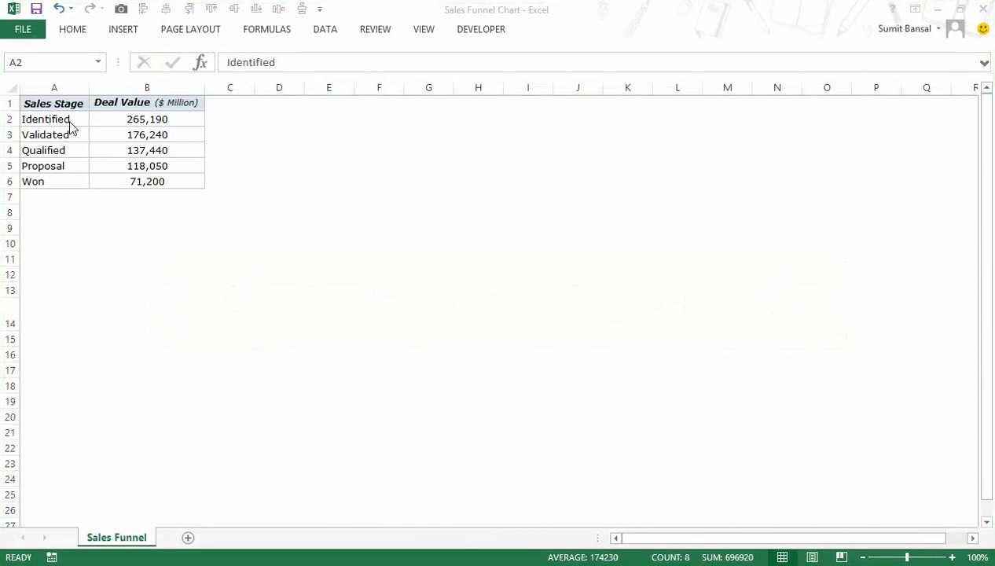
mouse_move(76, 126)
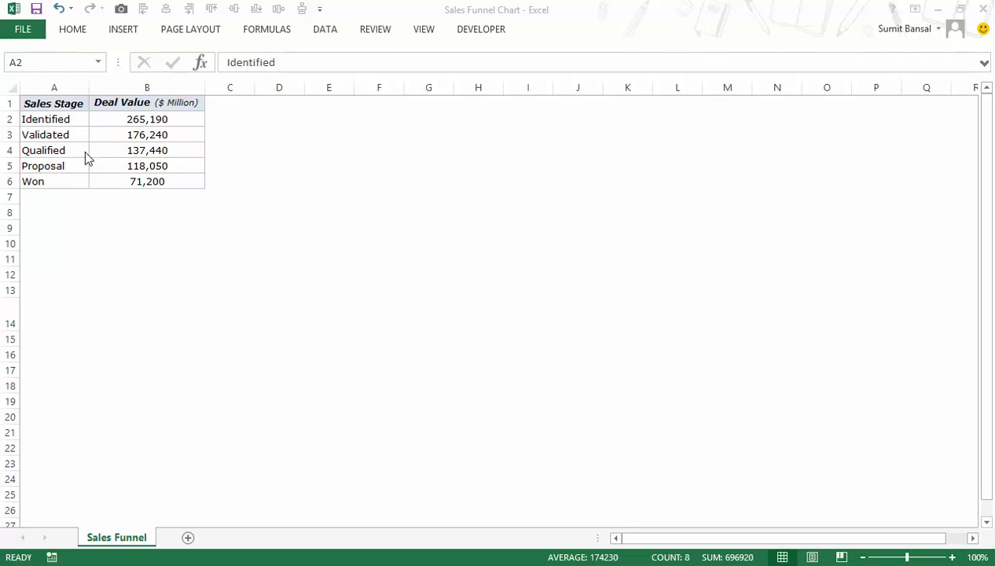
mouse_move(79, 123)
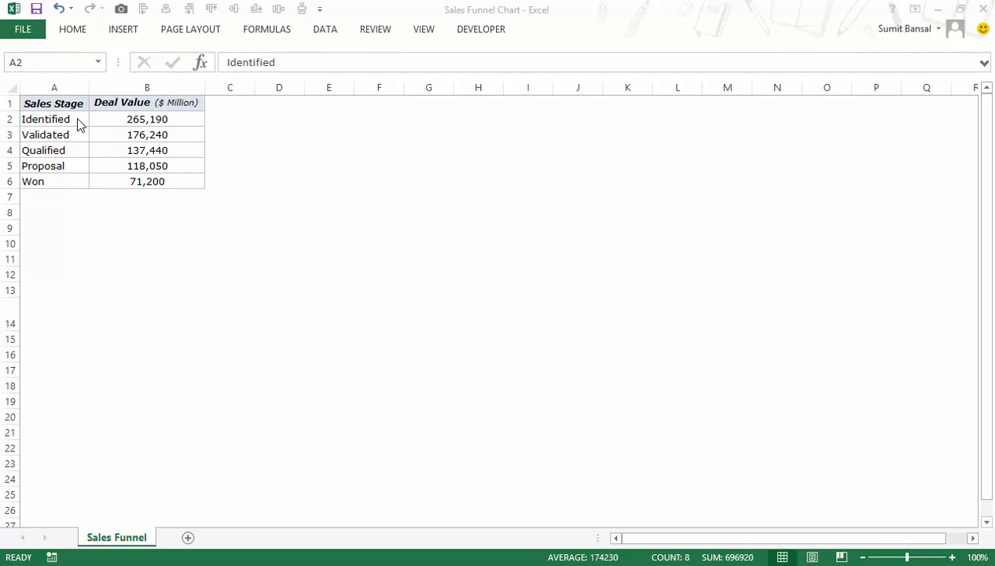
mouse_move(109, 126)
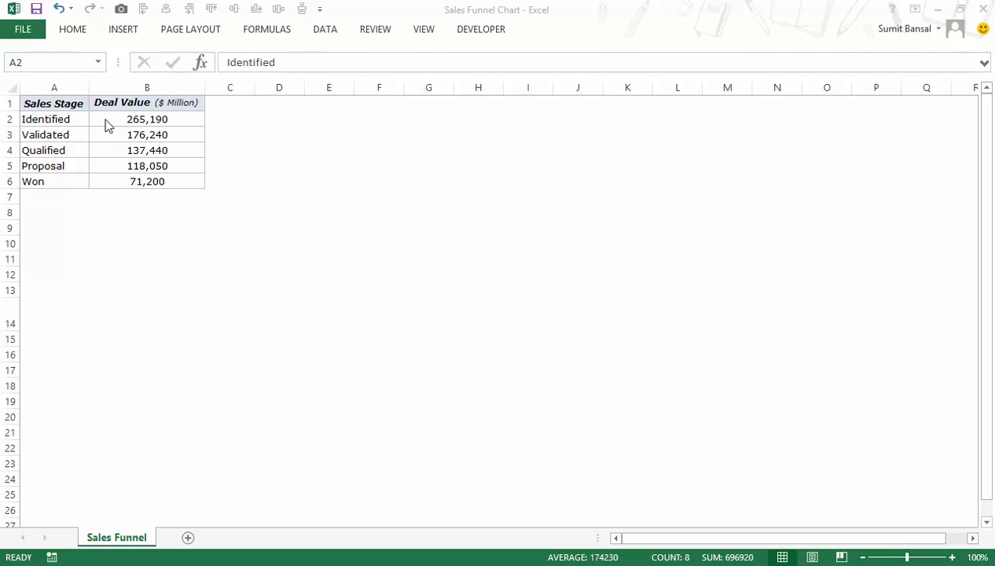
mouse_move(113, 179)
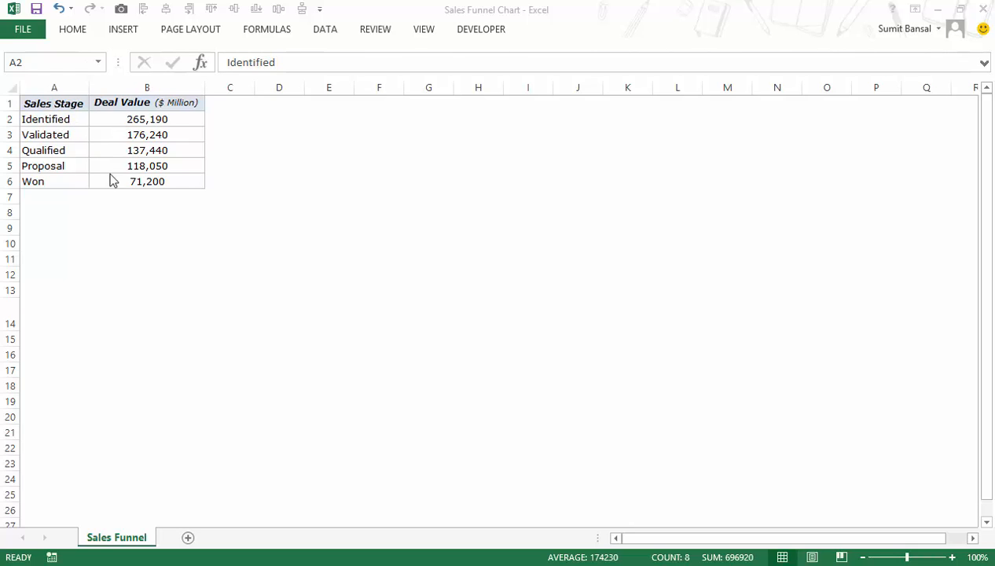
mouse_move(107, 133)
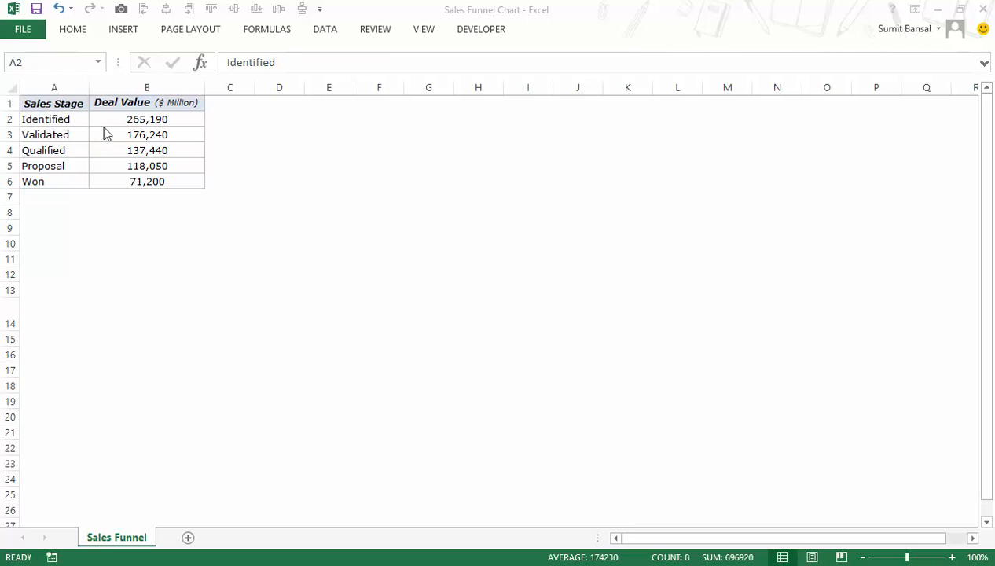
mouse_move(116, 115)
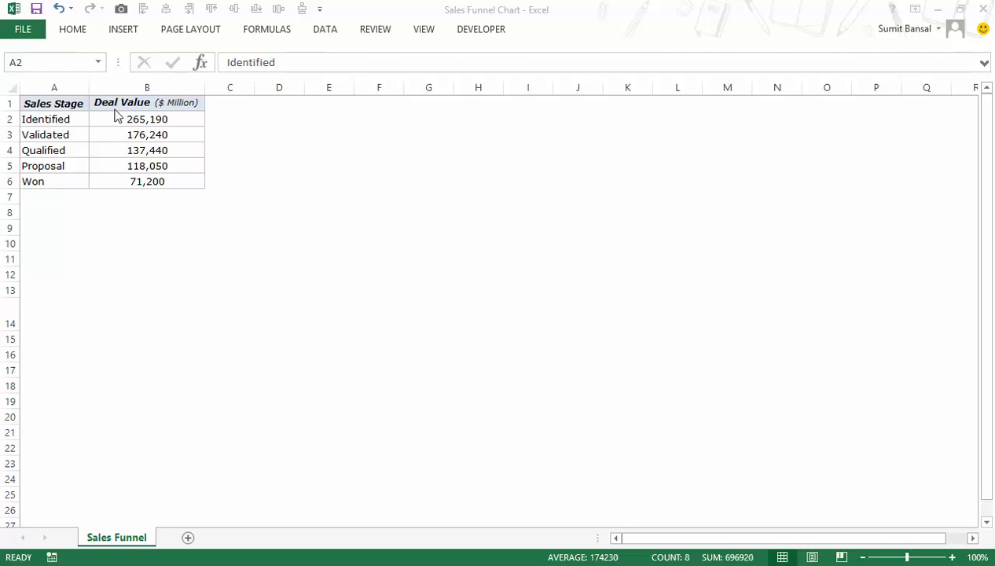
- Insert a widened 'Dummy Data' column before Deal Value with 0 for Identified
click(146, 88)
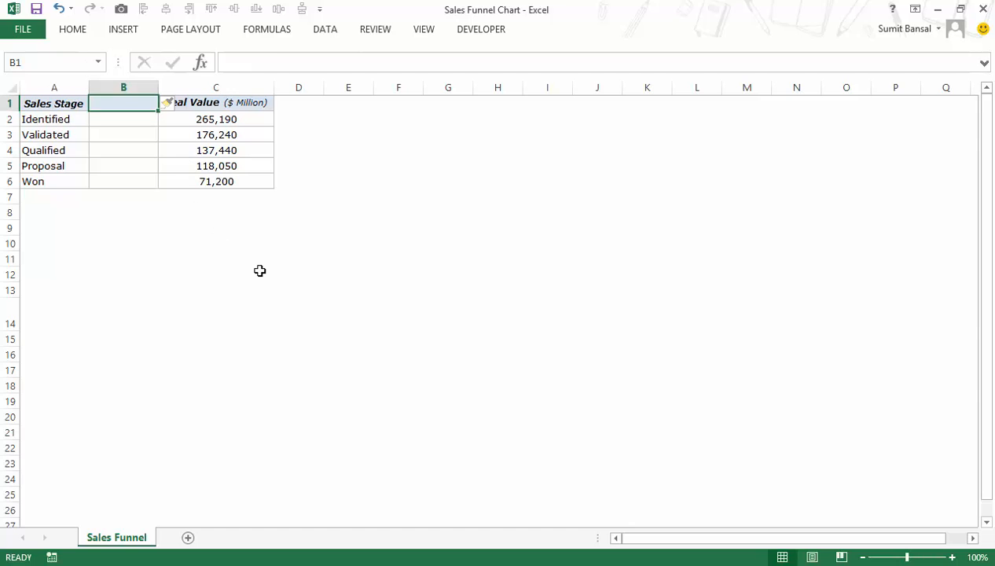
text(Dummy Data)
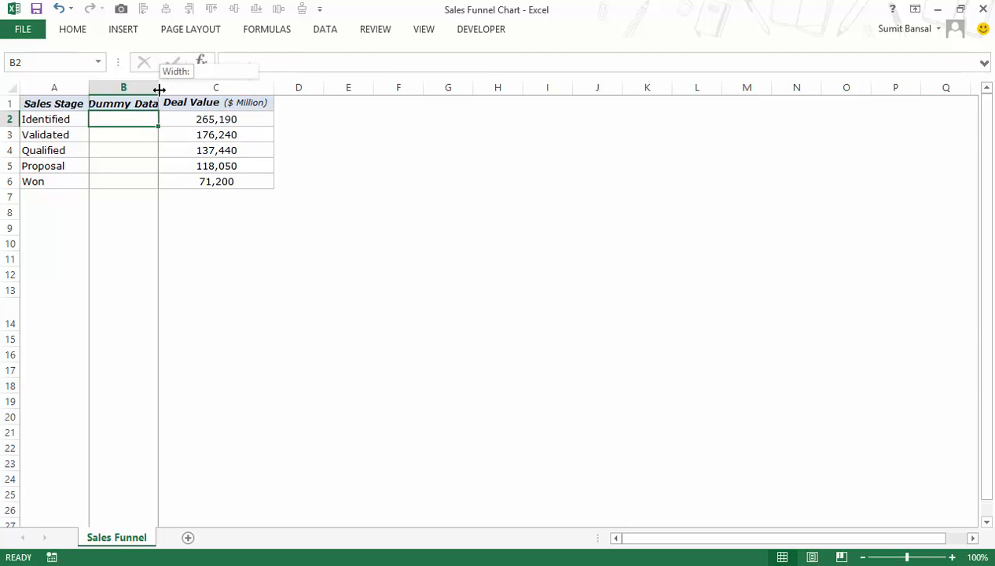
drag(157, 88, 171, 88)
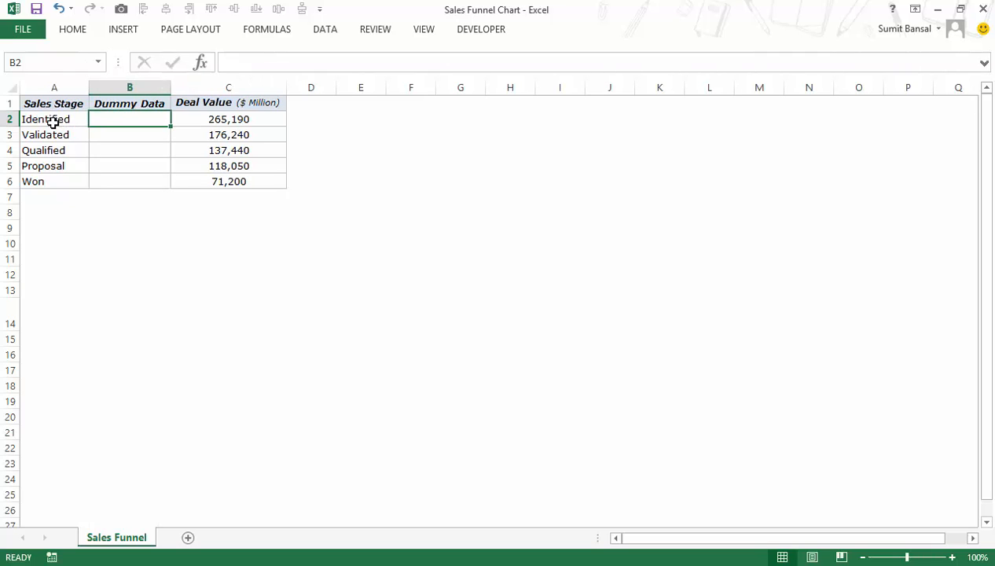
mouse_move(201, 333)
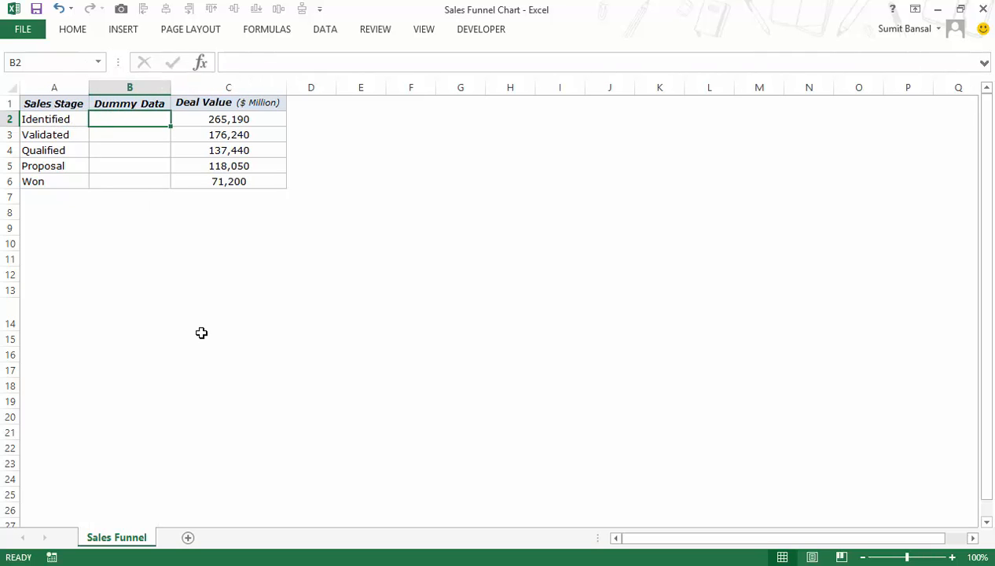
text(0)
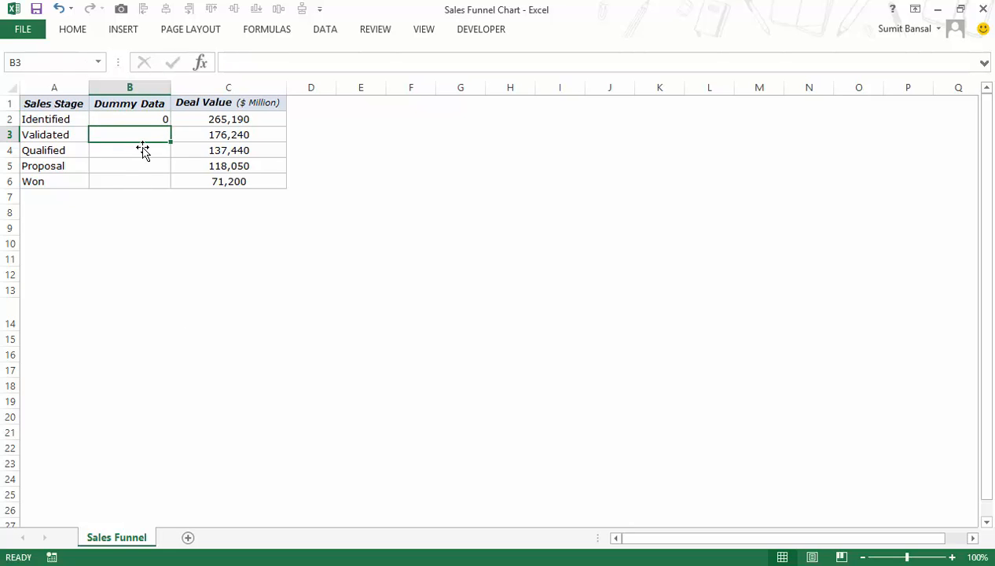
- Fill B3:B6 with =(LARGE($C$2:$C$6,1)-C3)/2 for Validated through Won
drag(131, 134, 130, 151)
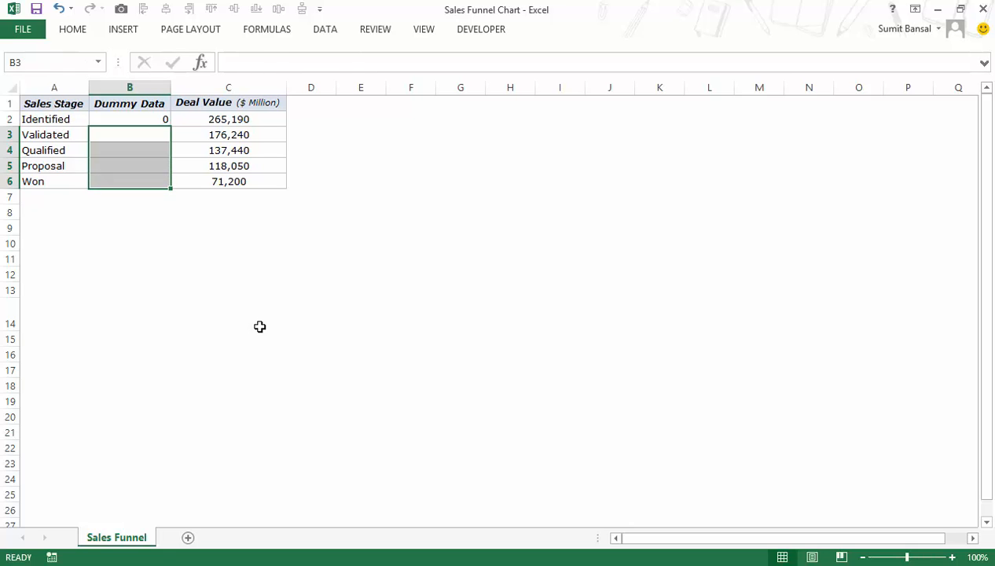
text(=)
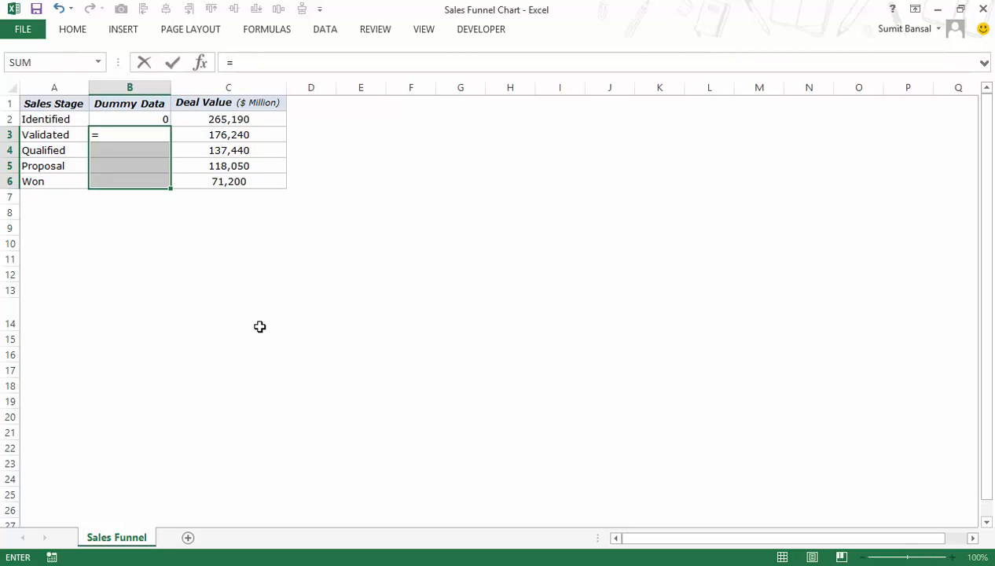
text(LARGE()
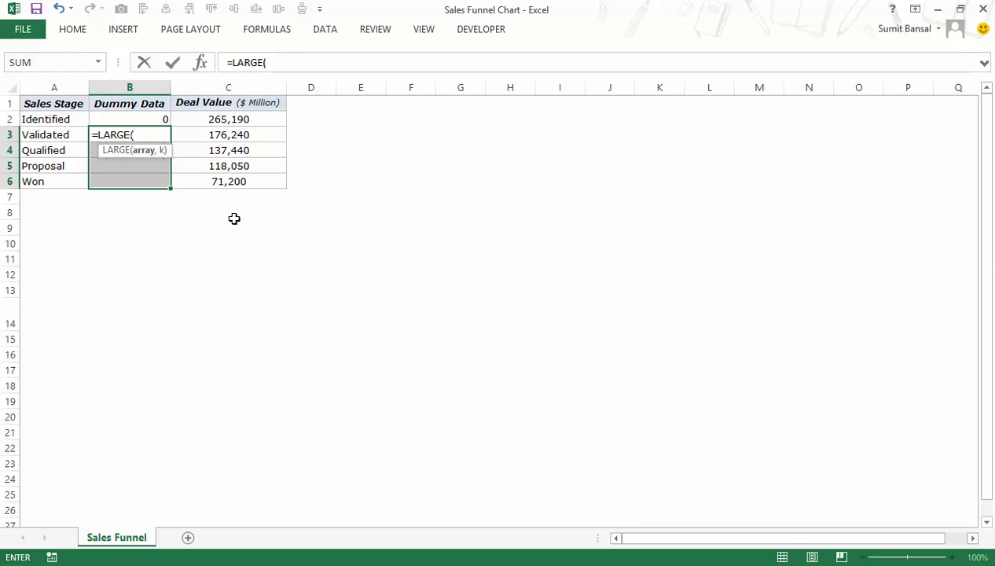
drag(228, 120, 228, 181)
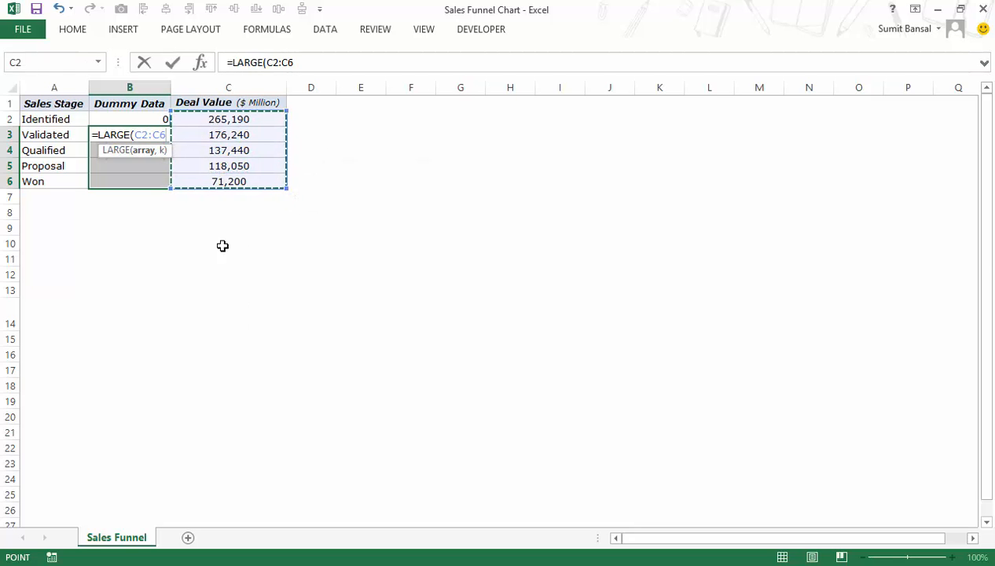
key(f4)
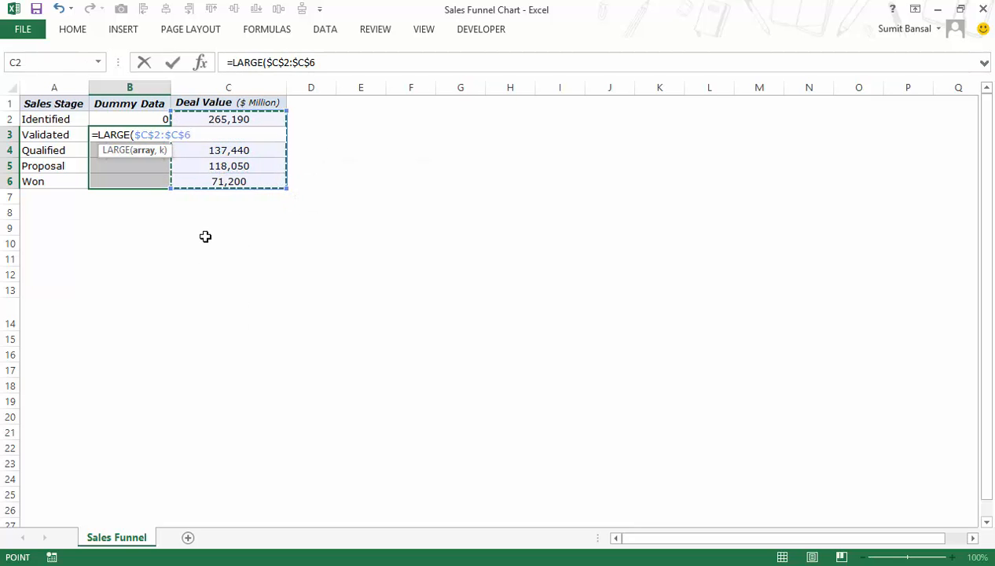
text(,1)
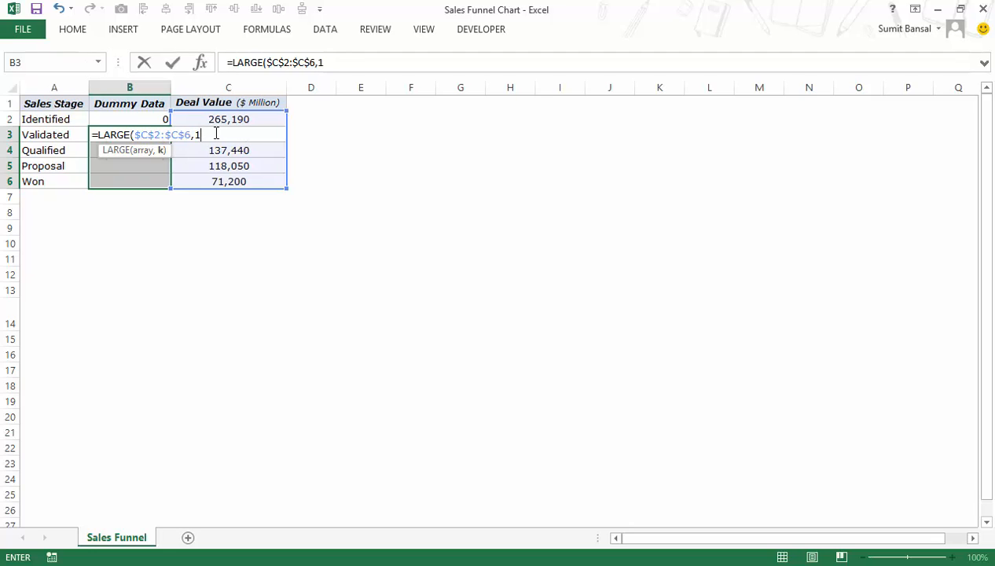
mouse_move(220, 140)
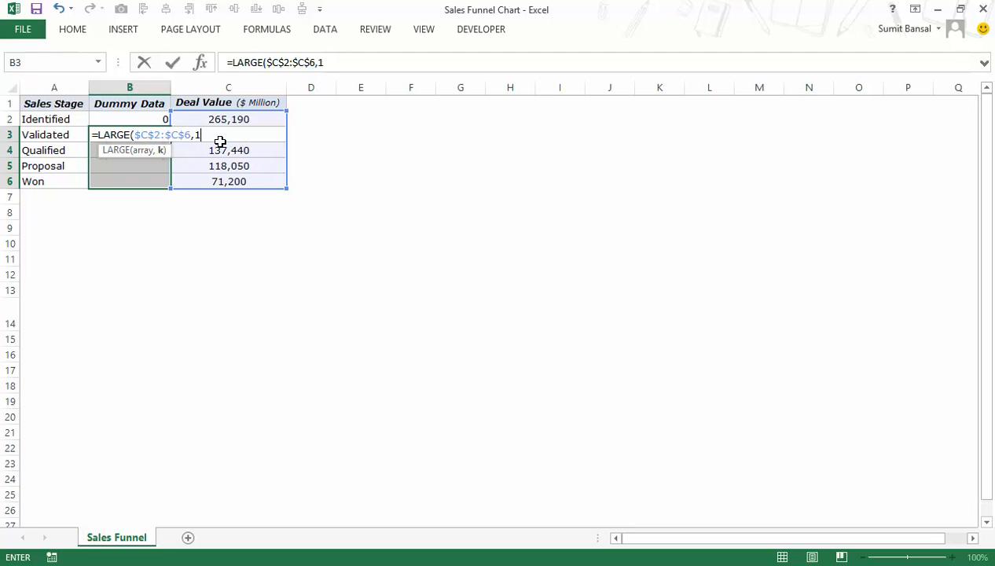
text())
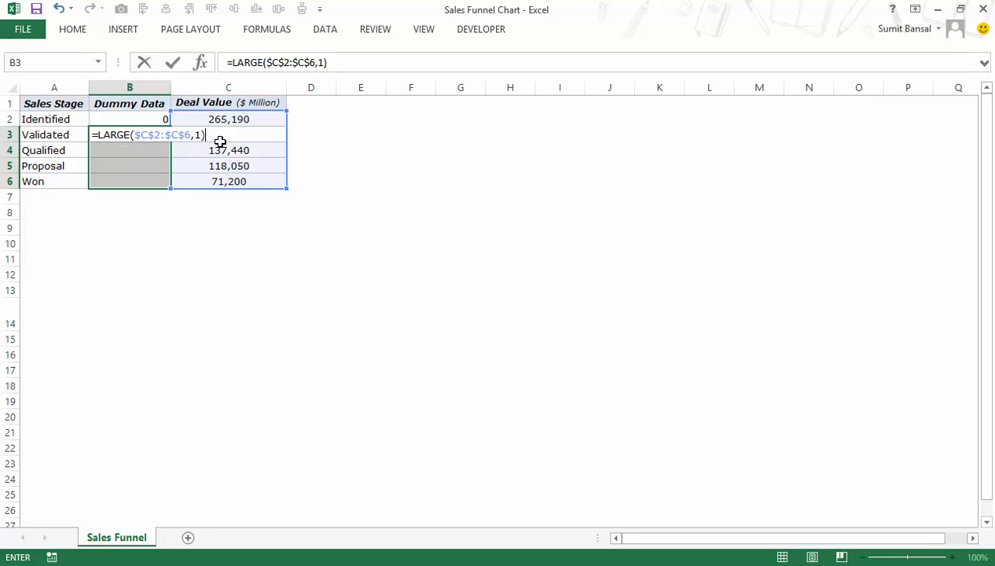
text(-)
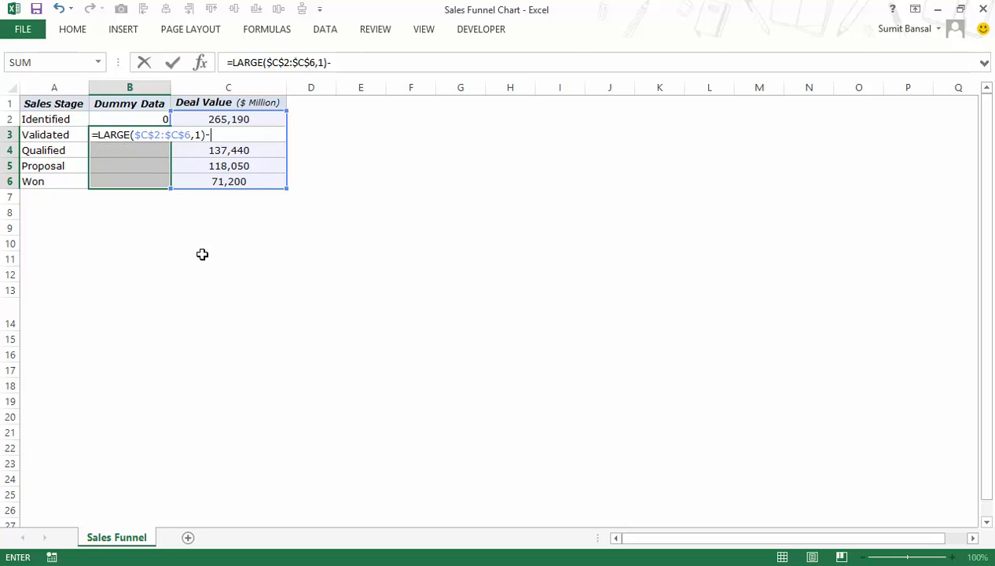
click(228, 135)
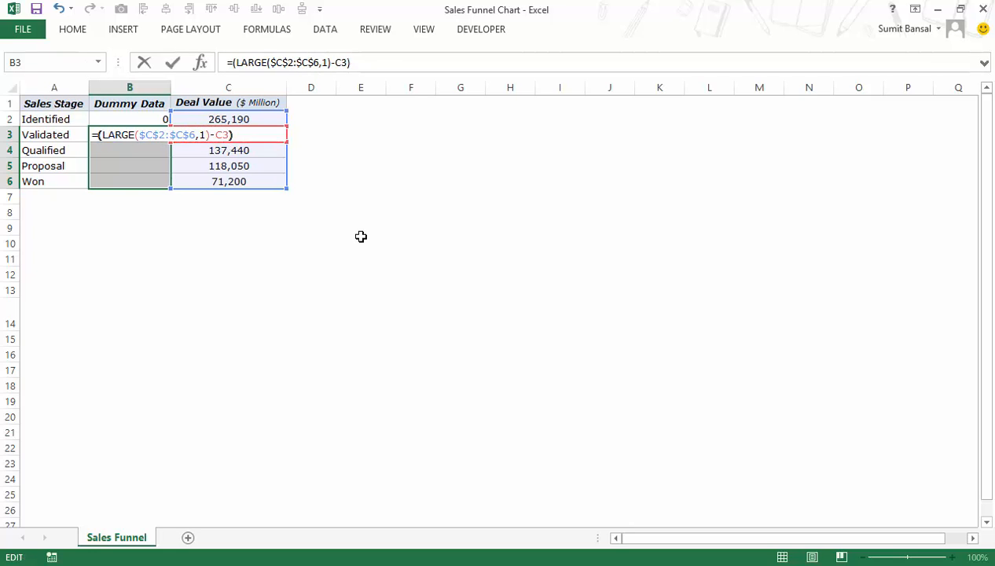
text(/2)
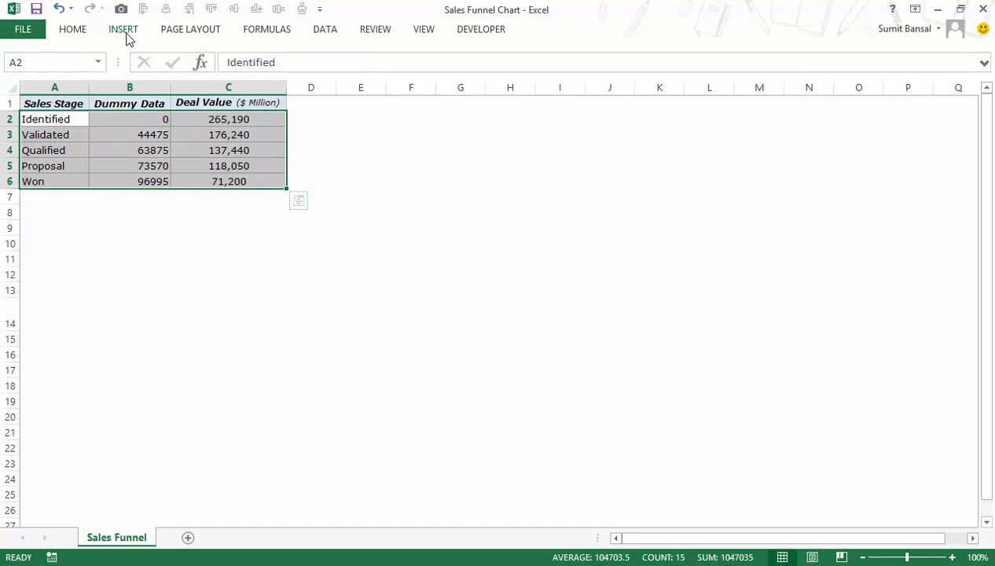
- Insert a 2-D stacked bar chart from the stage, dummy and deal value table
click(123, 29)
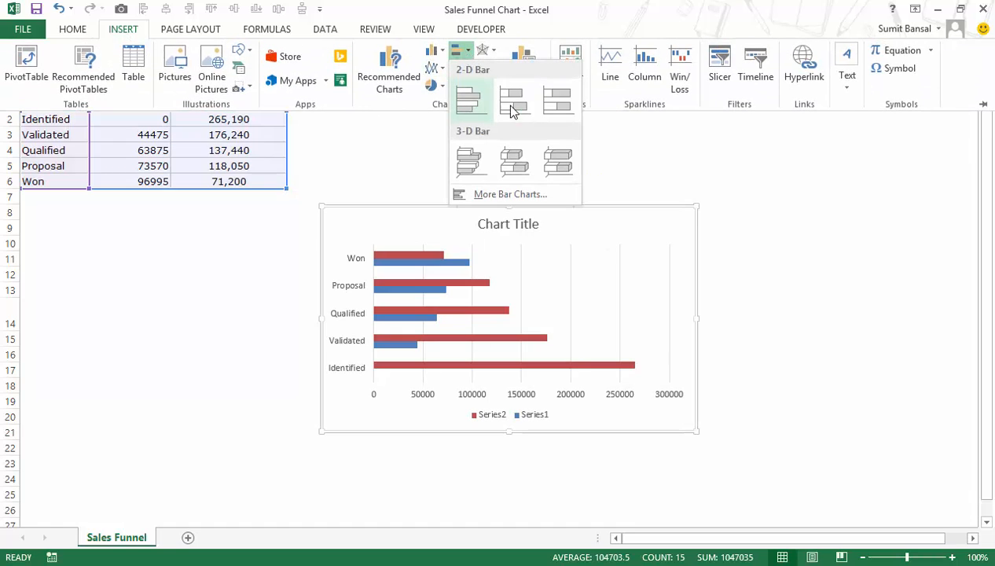
mouse_move(513, 100)
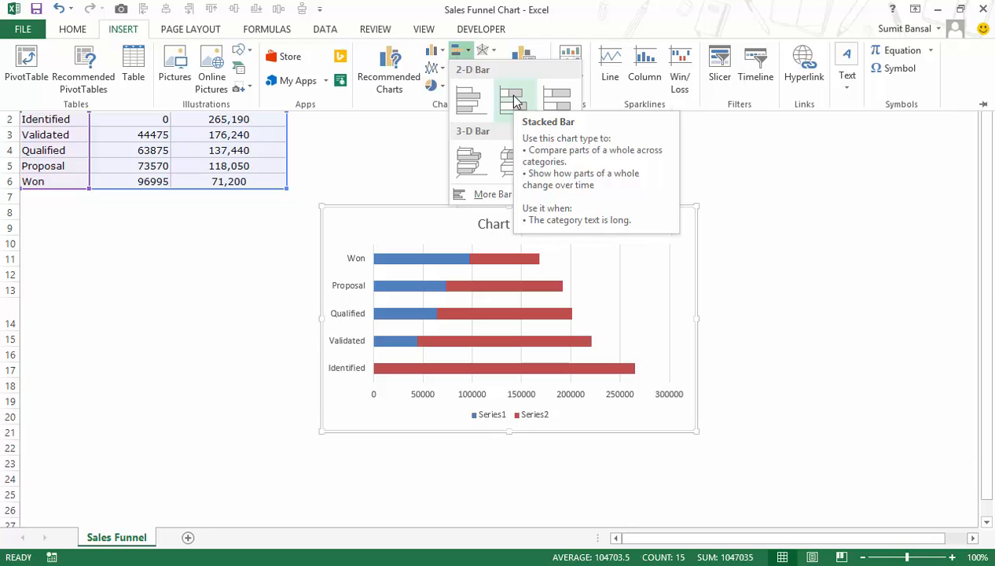
click(512, 100)
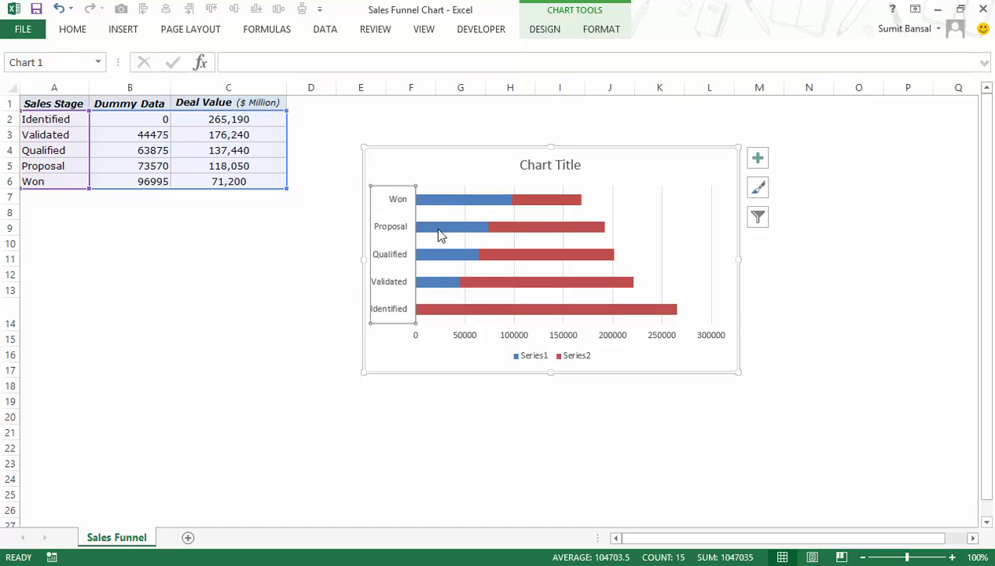
mouse_move(409, 233)
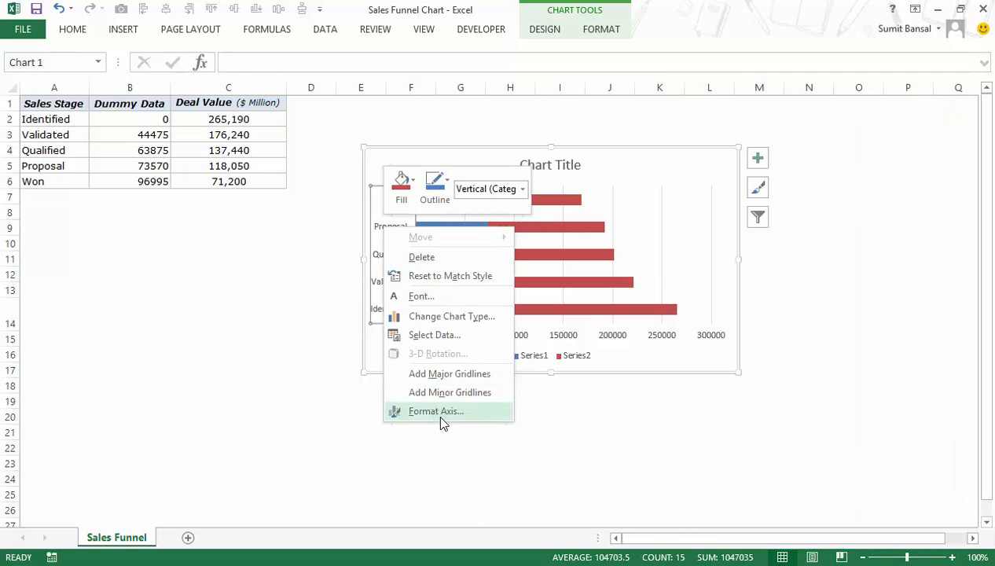
- Set the vertical axis to Categories in reverse order so Identified is on top
click(435, 410)
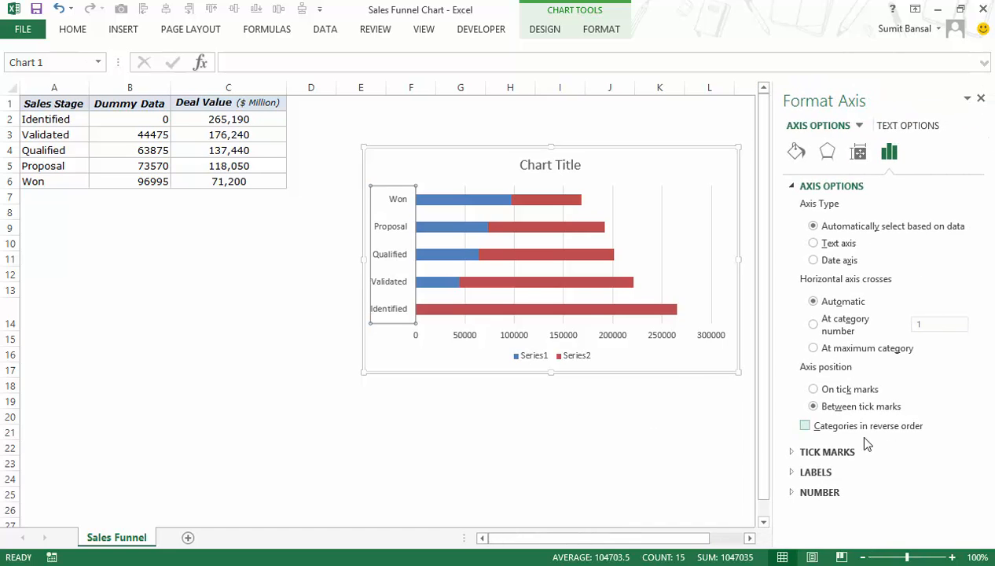
click(805, 425)
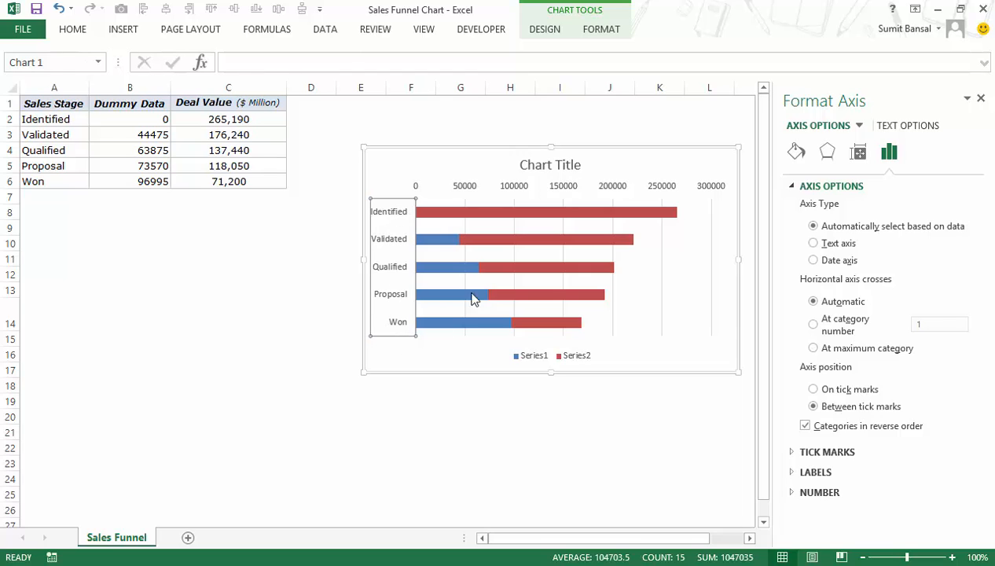
mouse_move(429, 205)
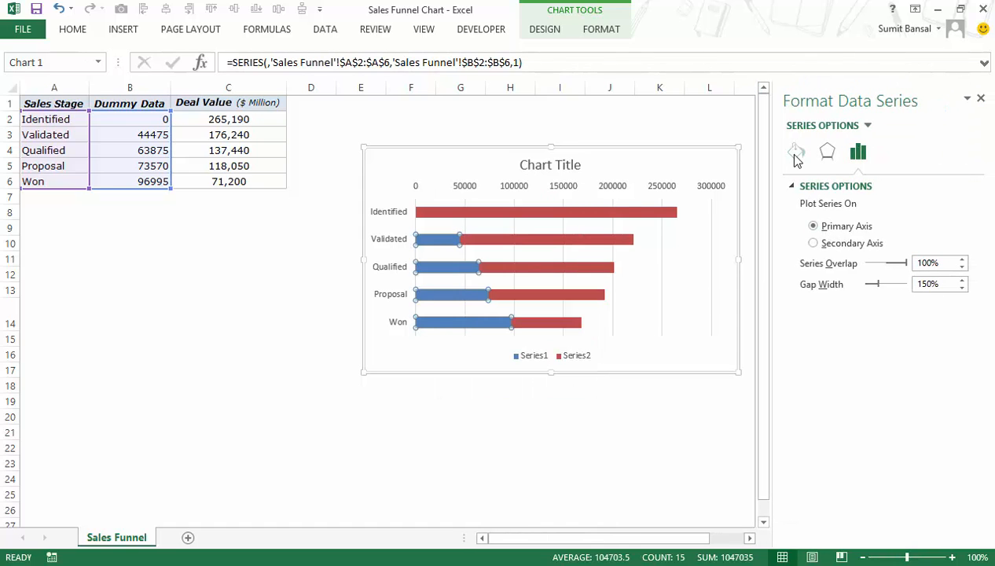
- Give the Dummy Data series no fill so only deal value bars show
click(796, 151)
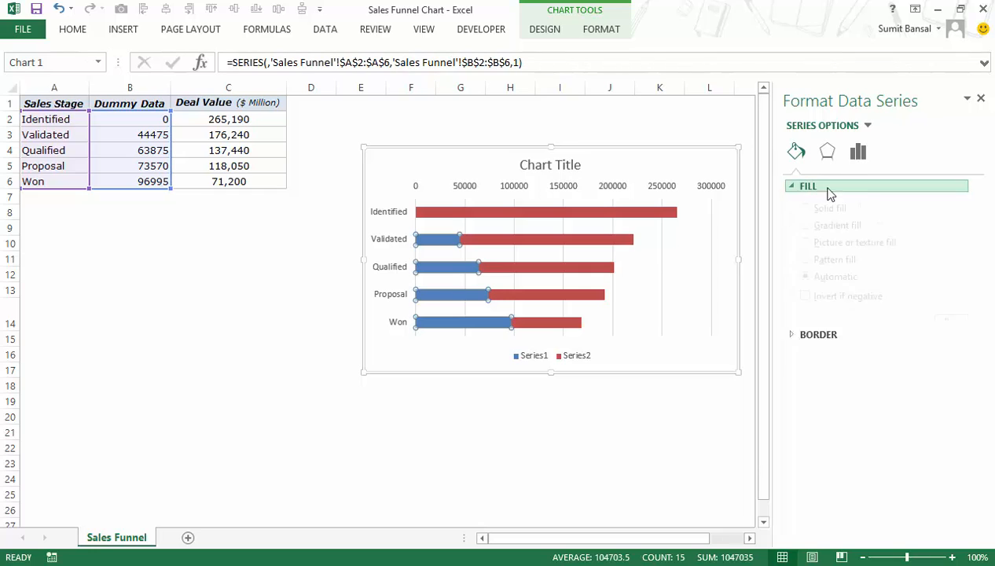
click(805, 207)
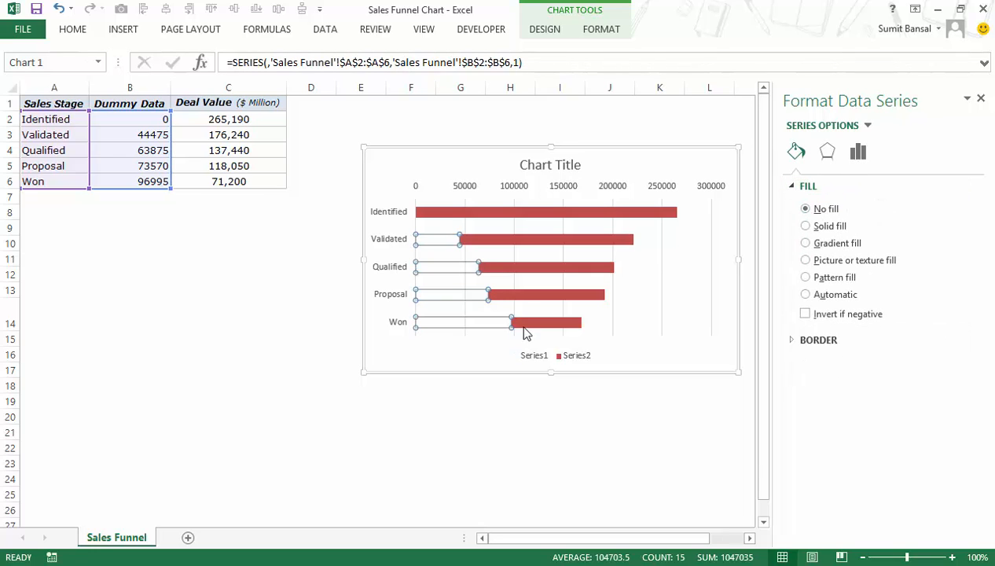
mouse_move(459, 214)
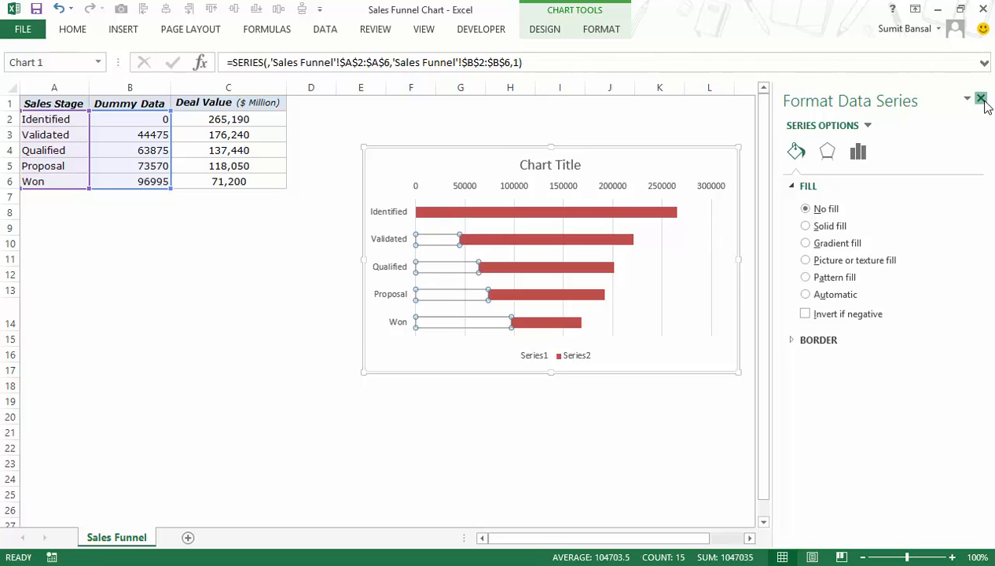
- Set the deal value series' gap width to 0% so the bars touch
click(981, 99)
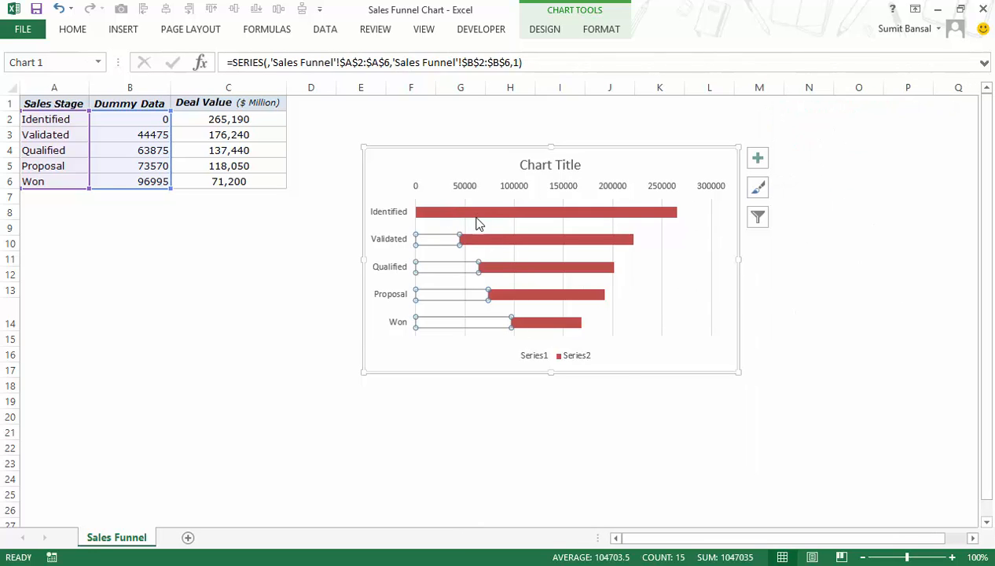
right_click(547, 213)
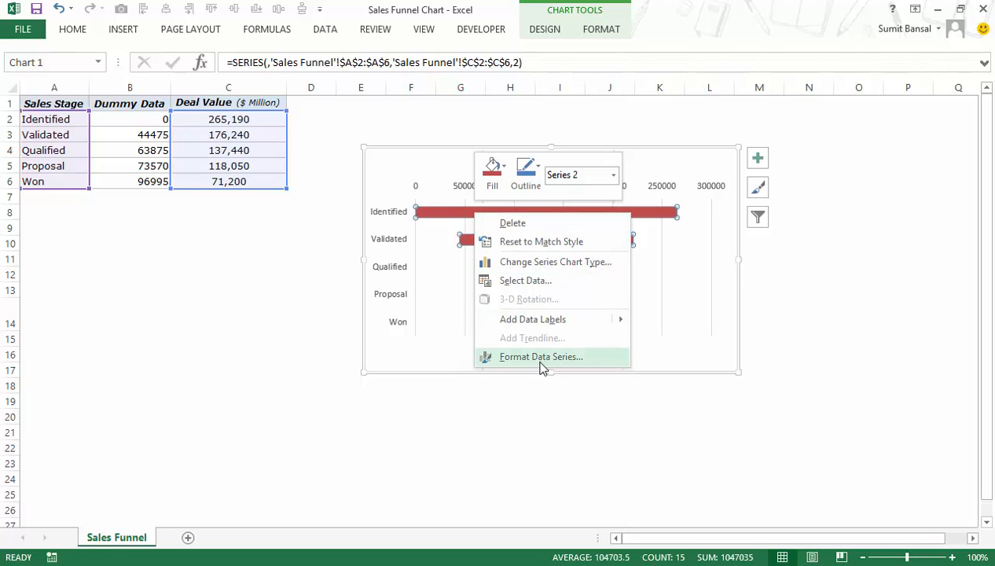
click(541, 355)
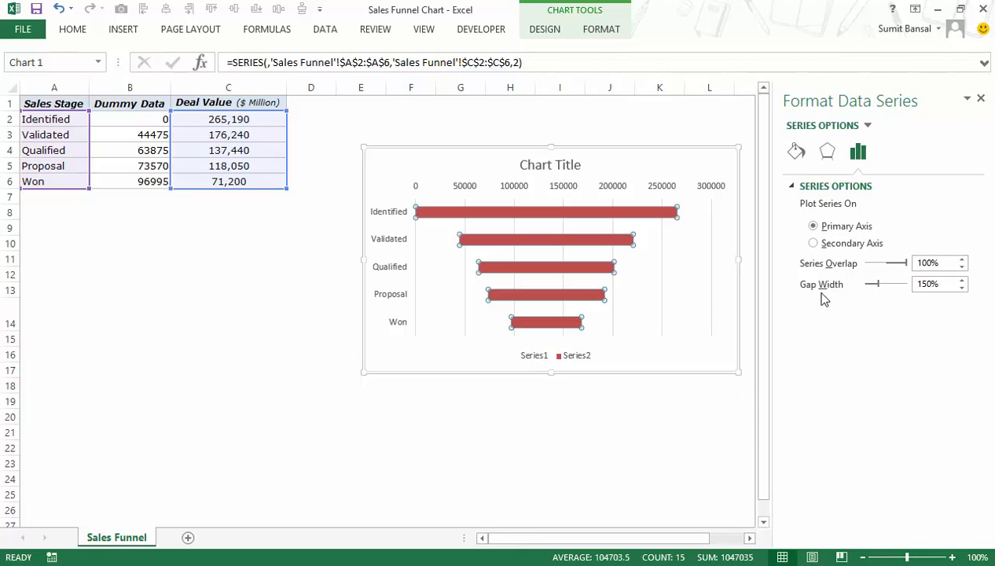
drag(899, 284, 871, 285)
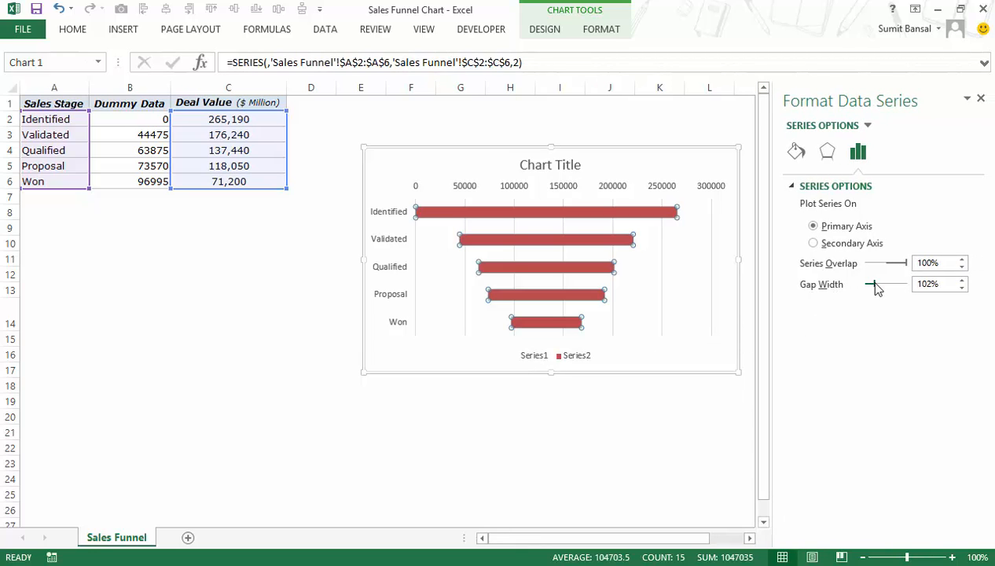
drag(889, 284, 865, 283)
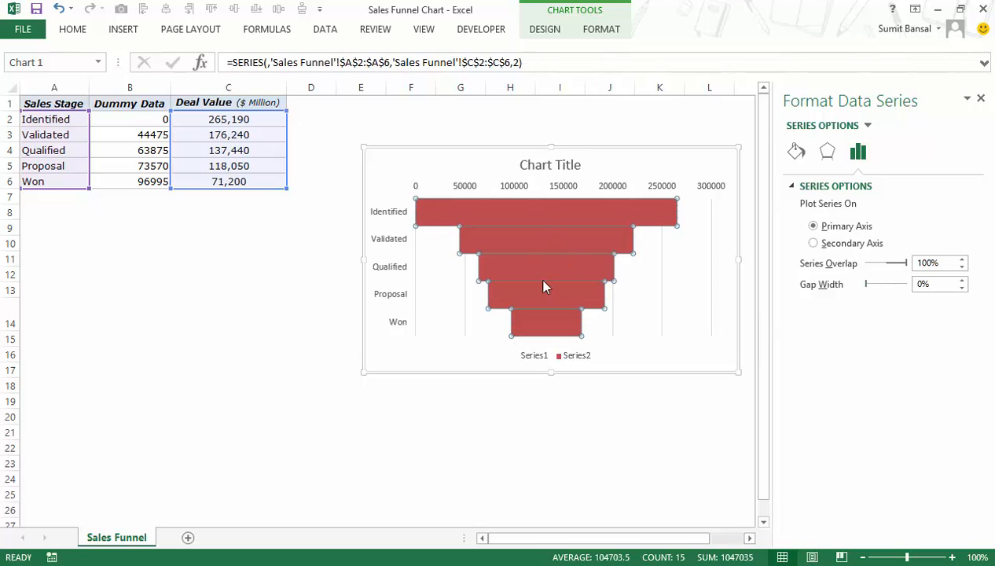
mouse_move(507, 252)
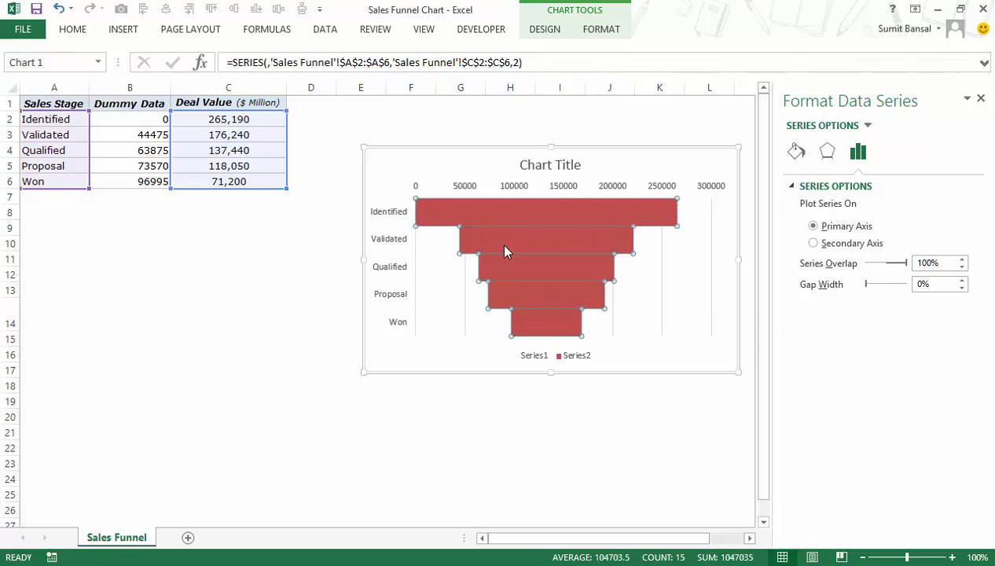
mouse_move(543, 229)
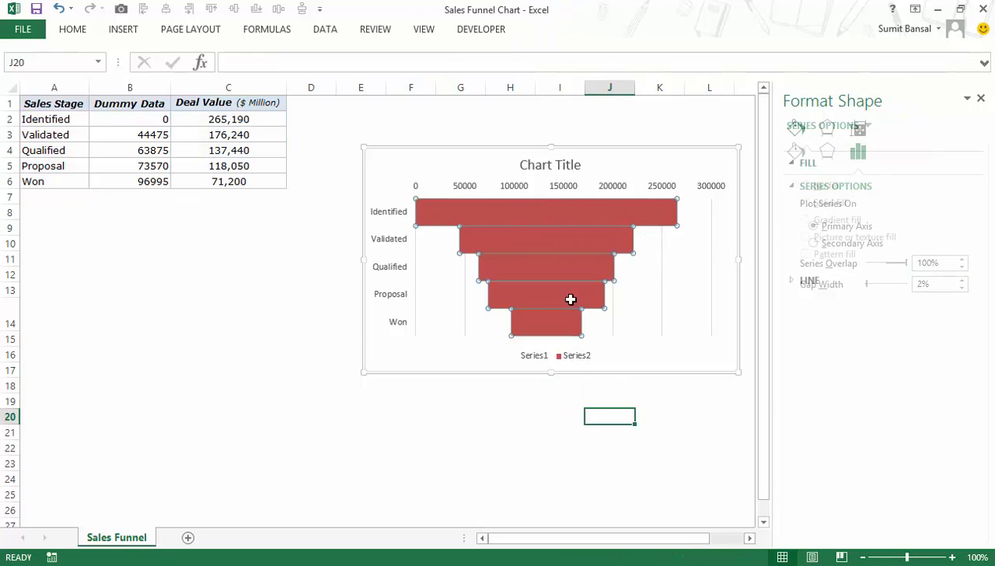
click(796, 129)
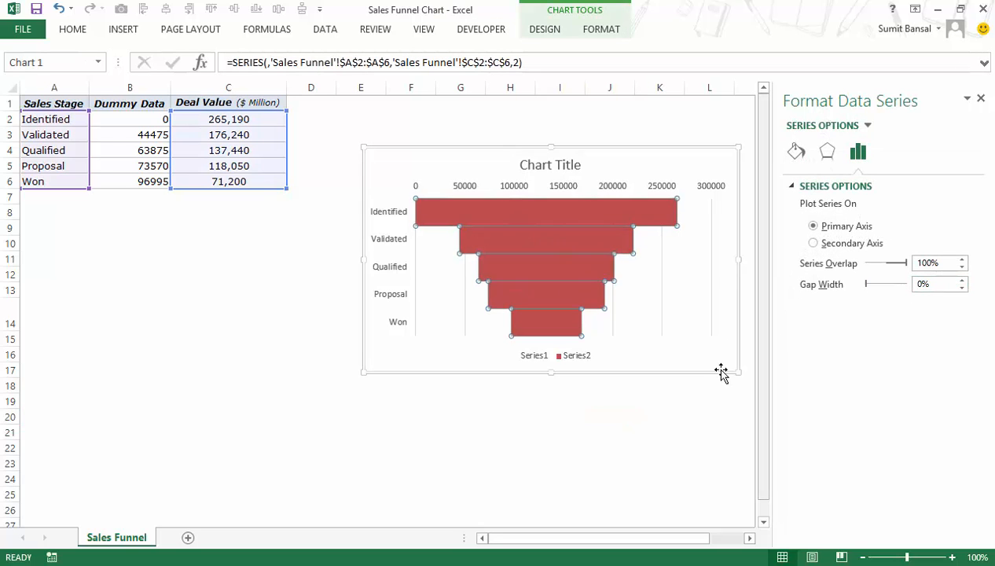
- Remove axis, gridlines and legend and retitle the chart "Sales Funnel ($ '000)"
click(659, 431)
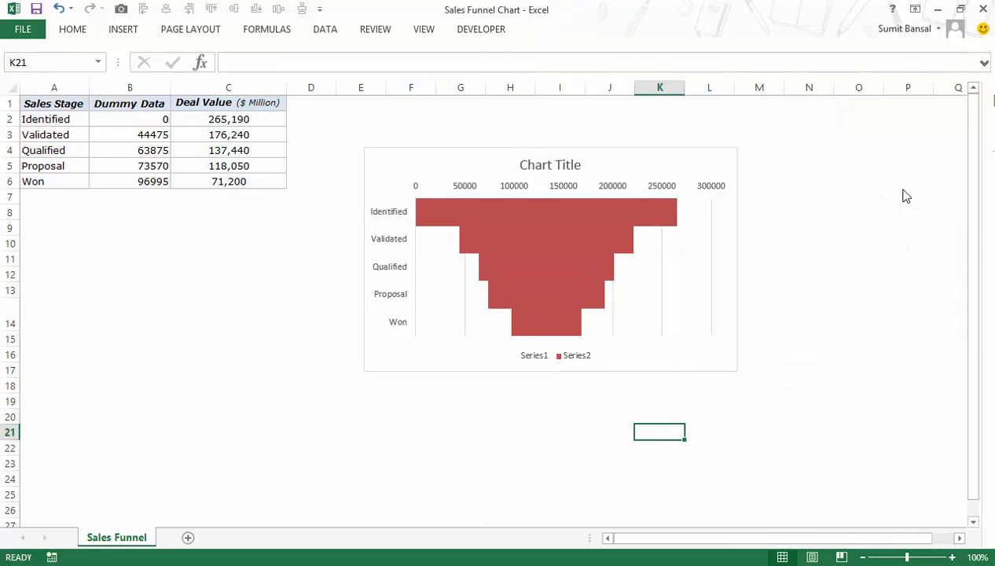
mouse_move(617, 355)
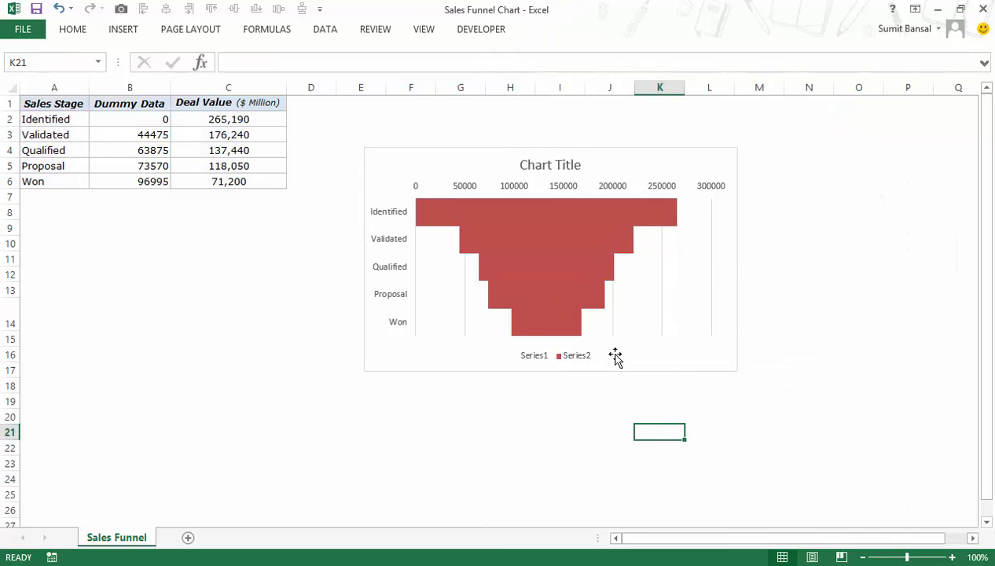
mouse_move(585, 368)
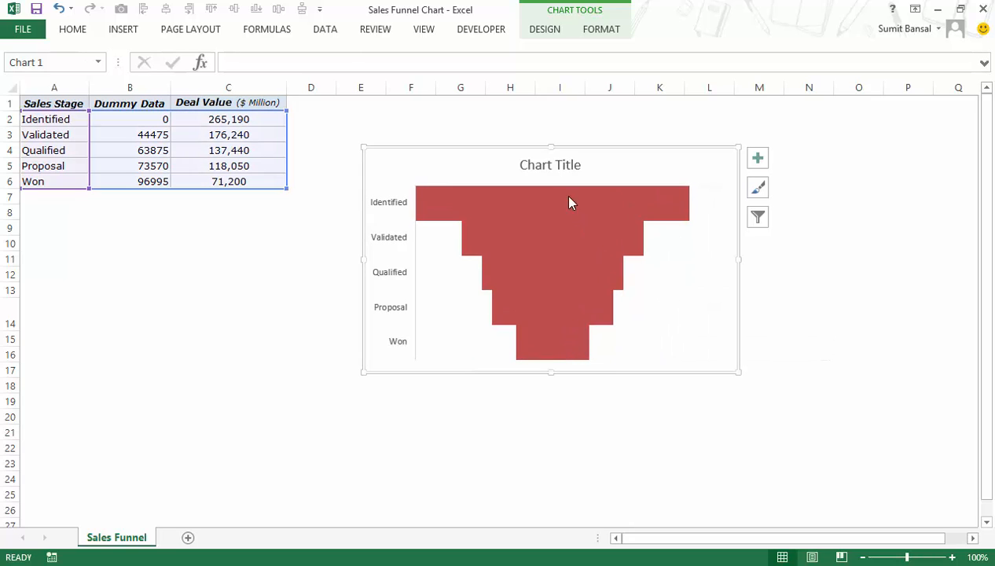
click(550, 165)
text(Sales Funnel ($'000))
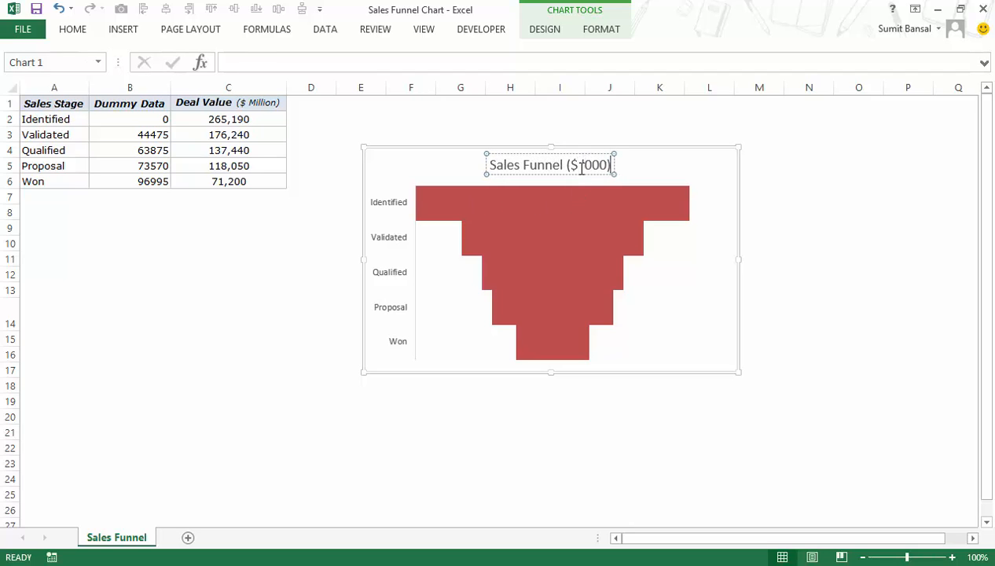
click(808, 273)
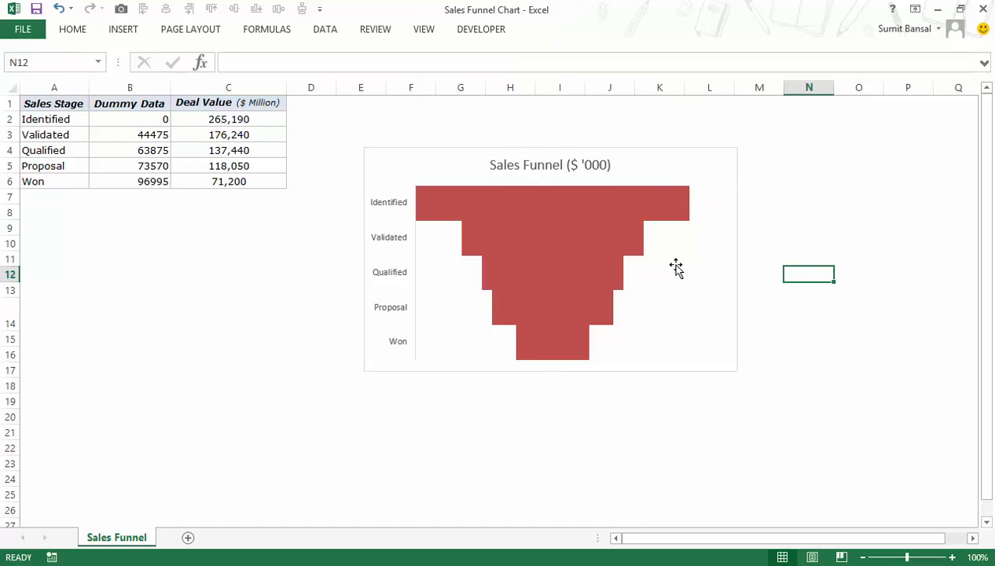
- Fill the funnel bars light blue and choose a border colour for them
click(550, 275)
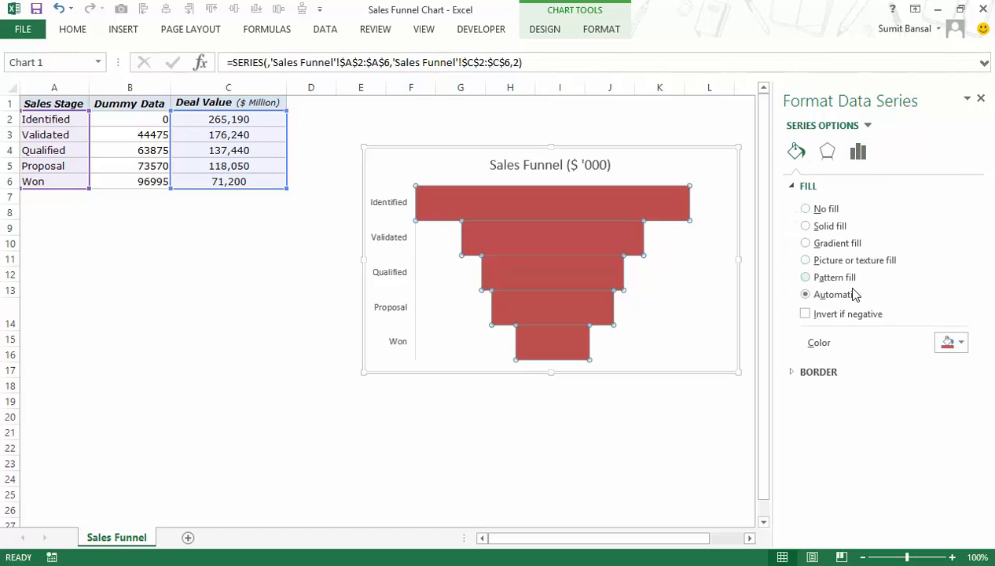
click(962, 343)
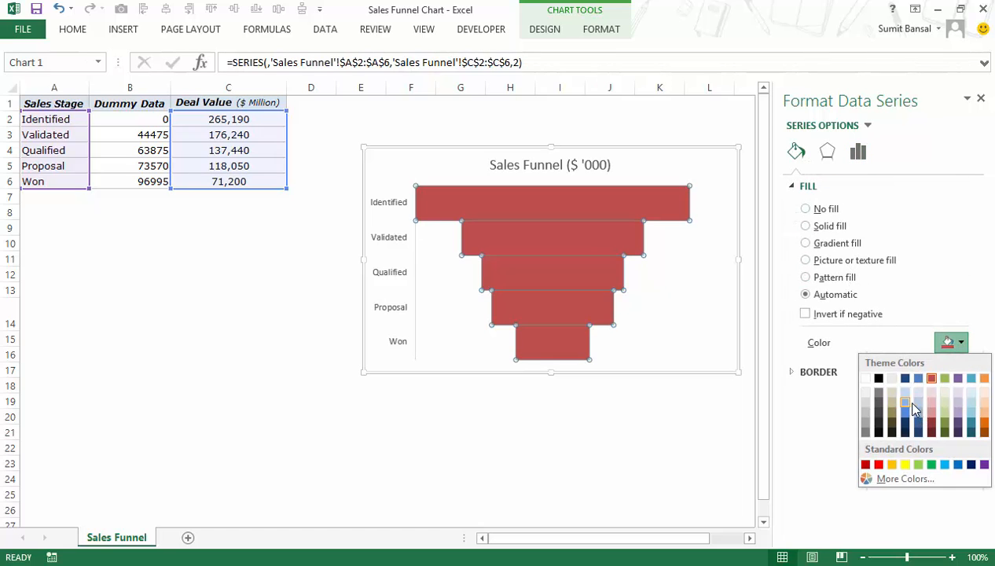
click(906, 406)
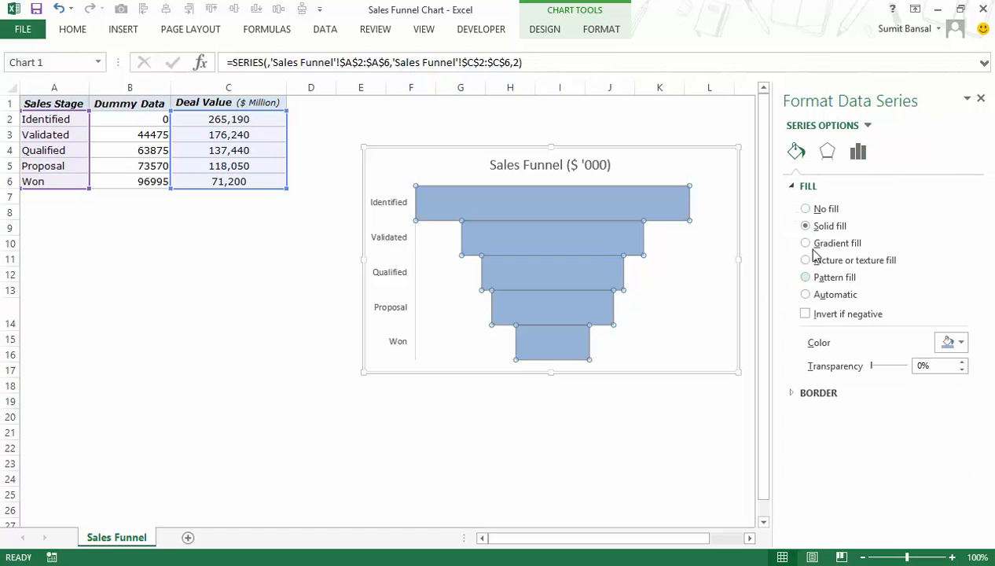
click(818, 394)
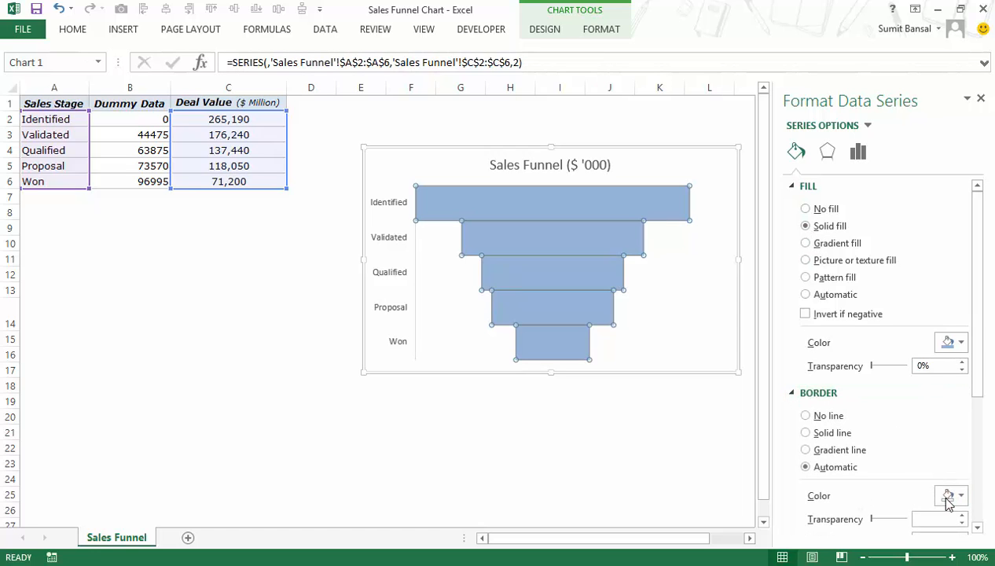
click(805, 433)
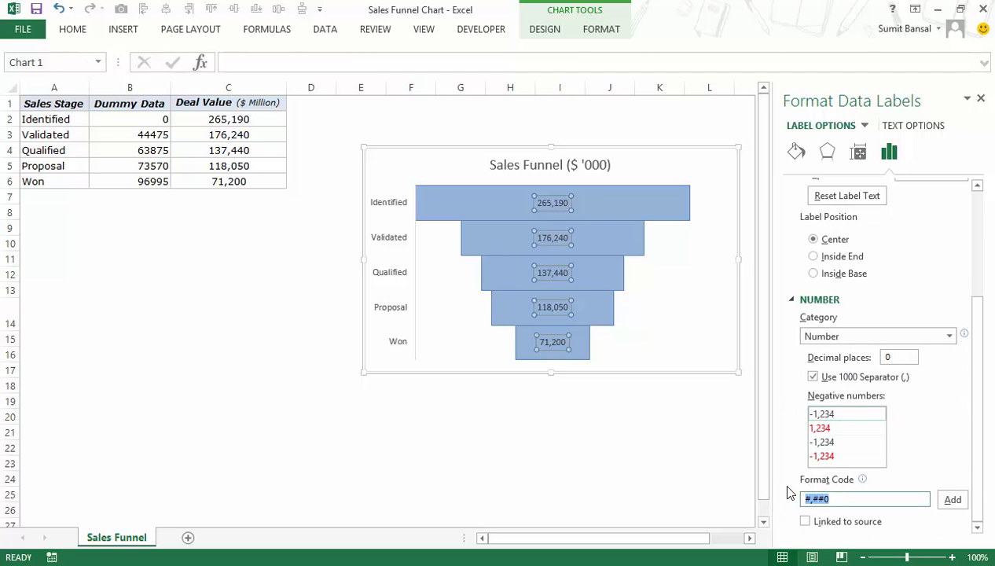
- Format the centred data labels with code $0.0,"M" to read like $265.2 M
text(0, "M)
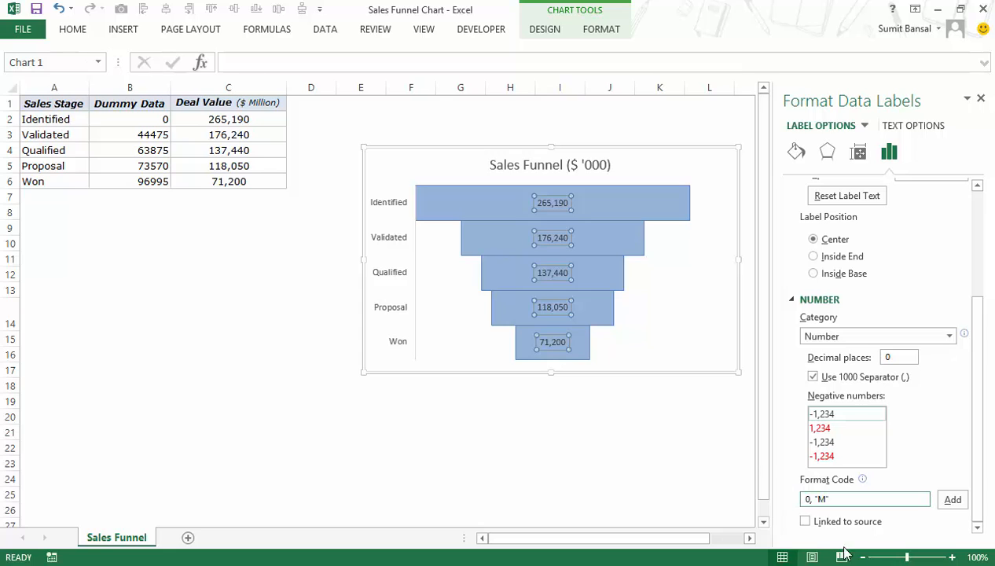
click(953, 500)
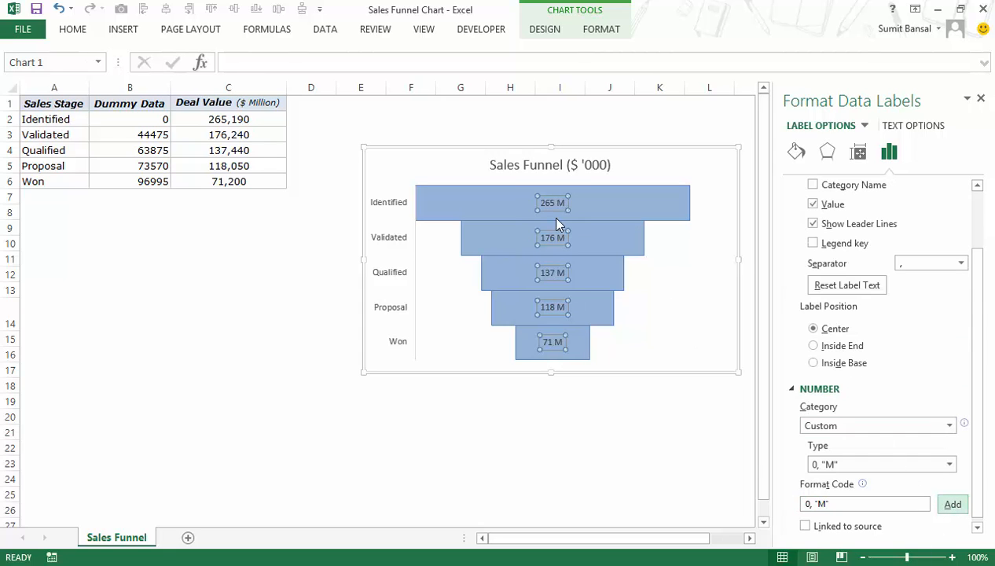
mouse_move(547, 220)
text($0.)
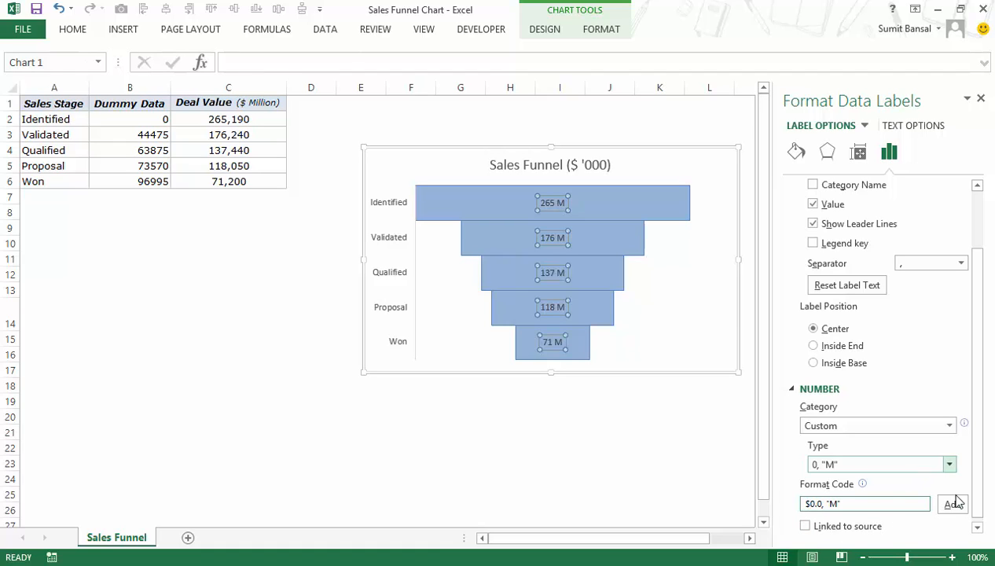
click(953, 503)
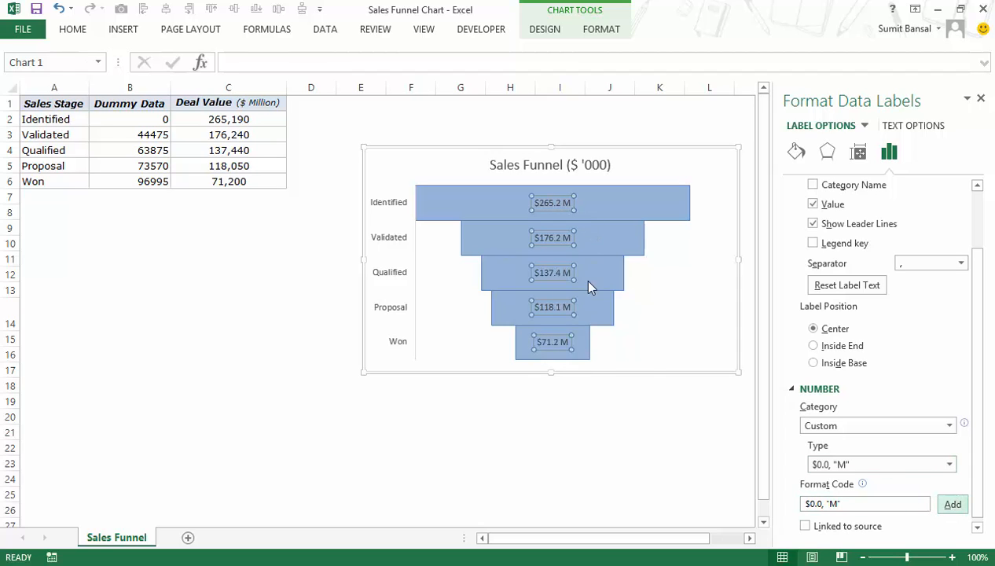
mouse_move(610, 322)
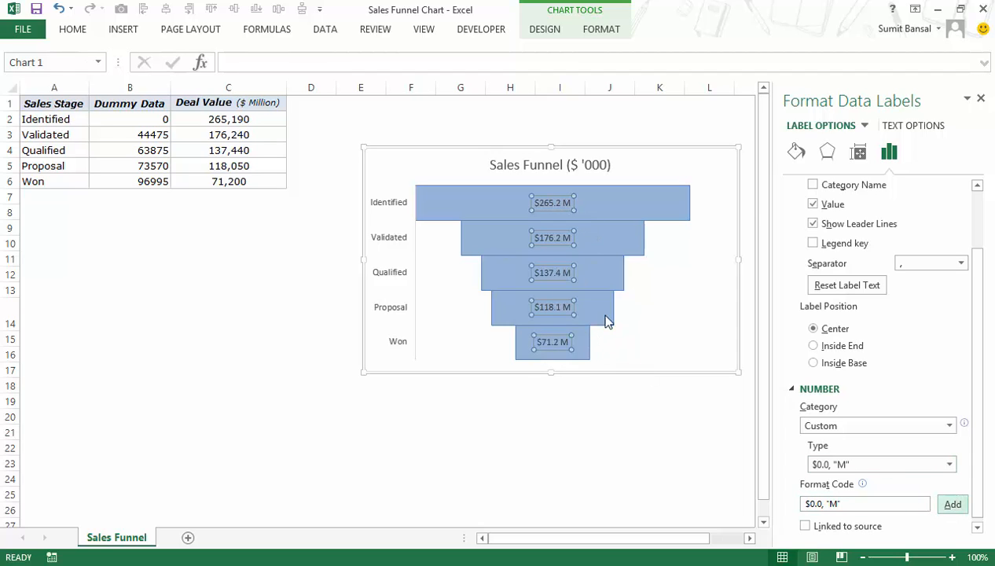
click(981, 98)
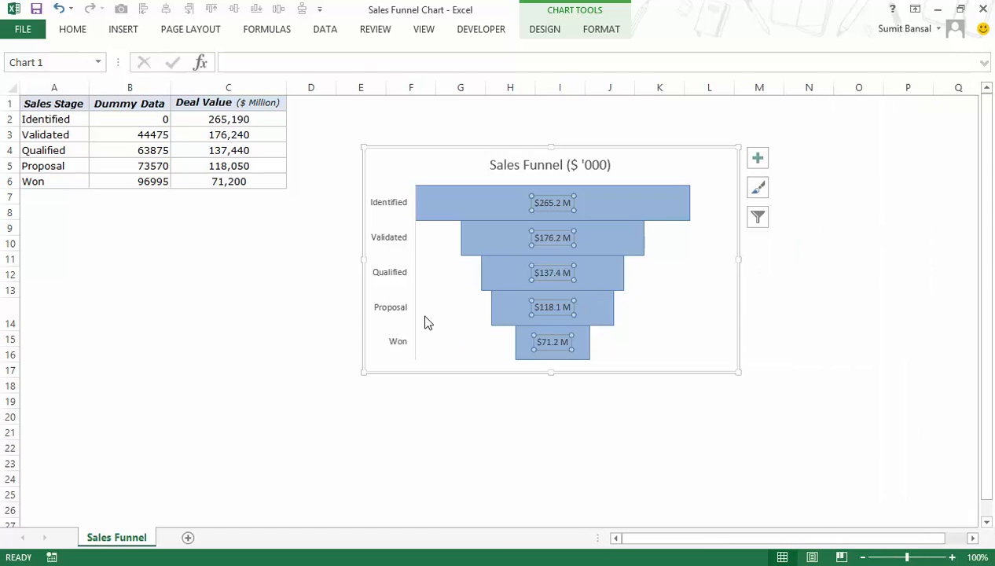